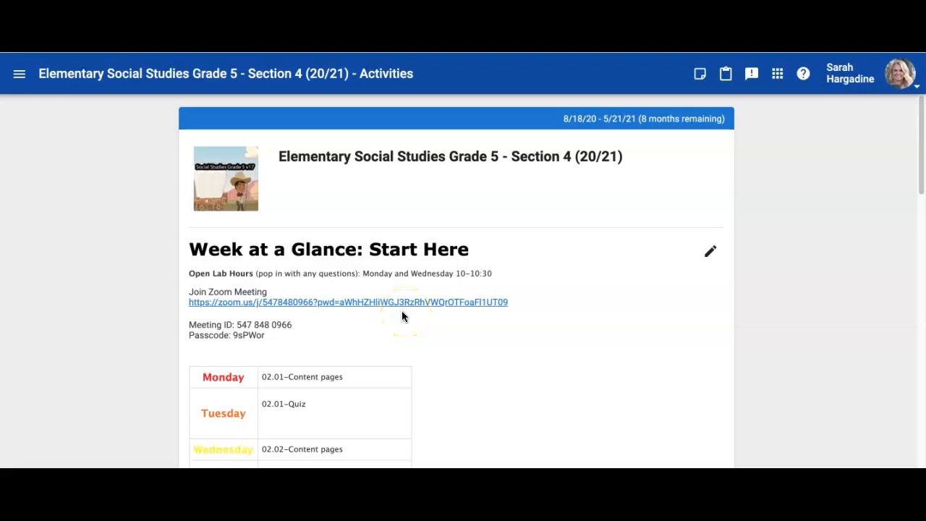
- Scroll through the Social Studies Week at a Glance daily assignment table
scroll(down, 3)
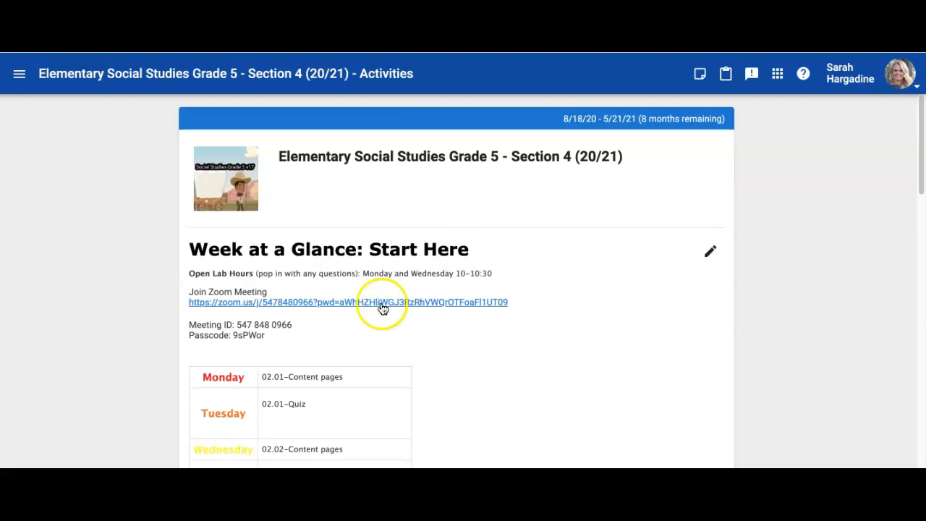
scroll(down, 3)
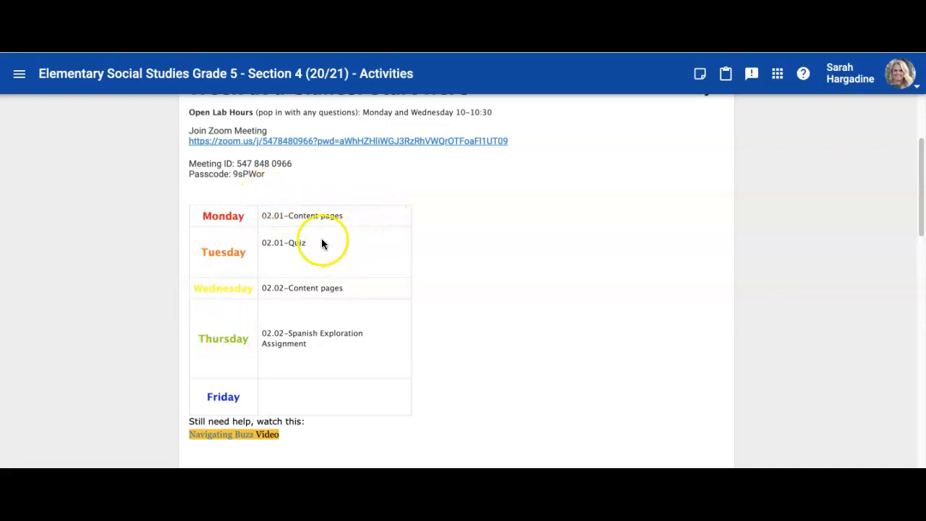
mouse_move(365, 341)
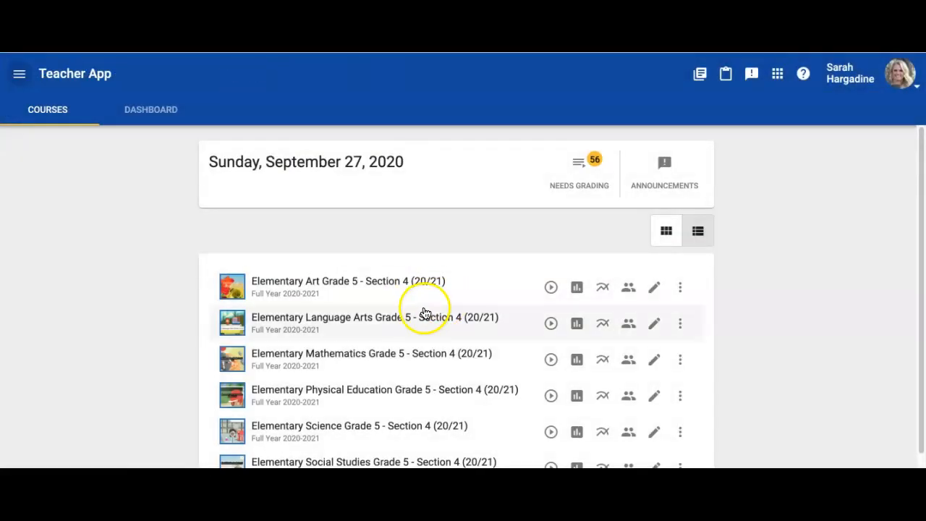
scroll(down, 3)
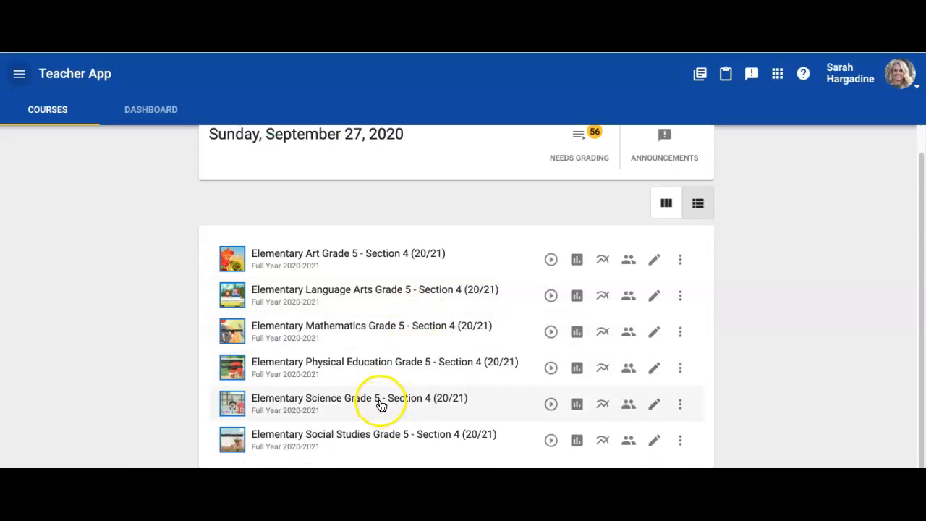
click(360, 398)
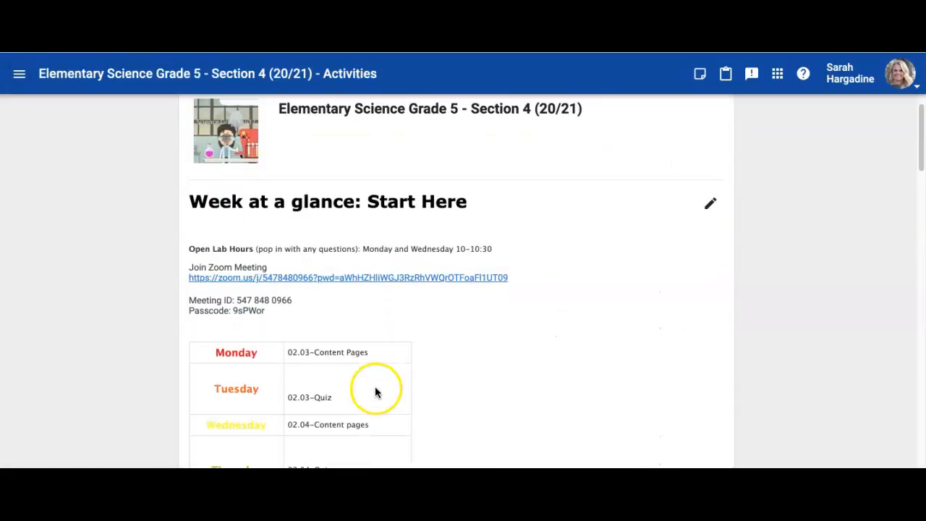
scroll(down, 3)
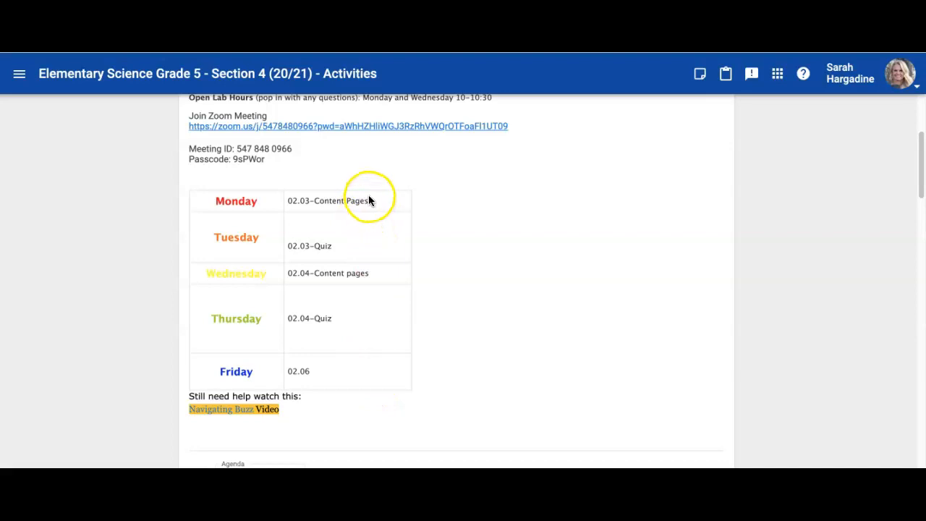
mouse_move(372, 201)
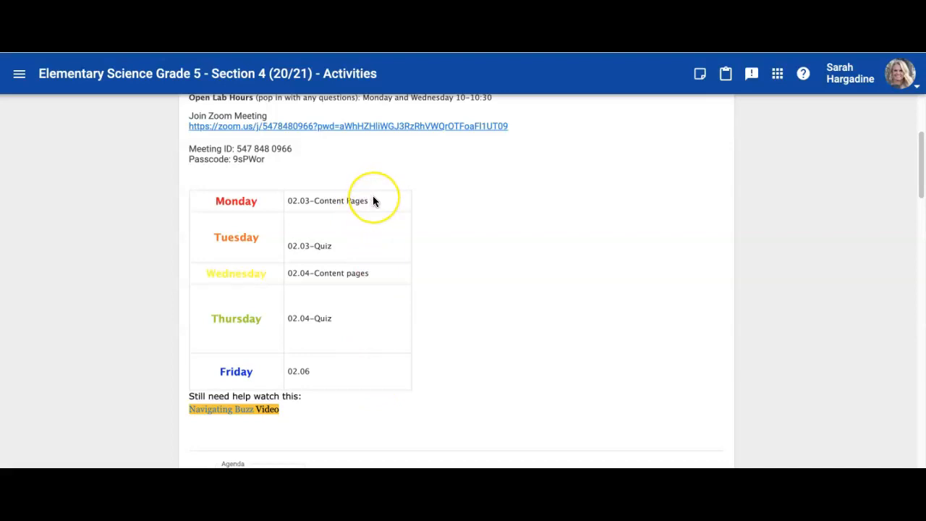
mouse_move(368, 235)
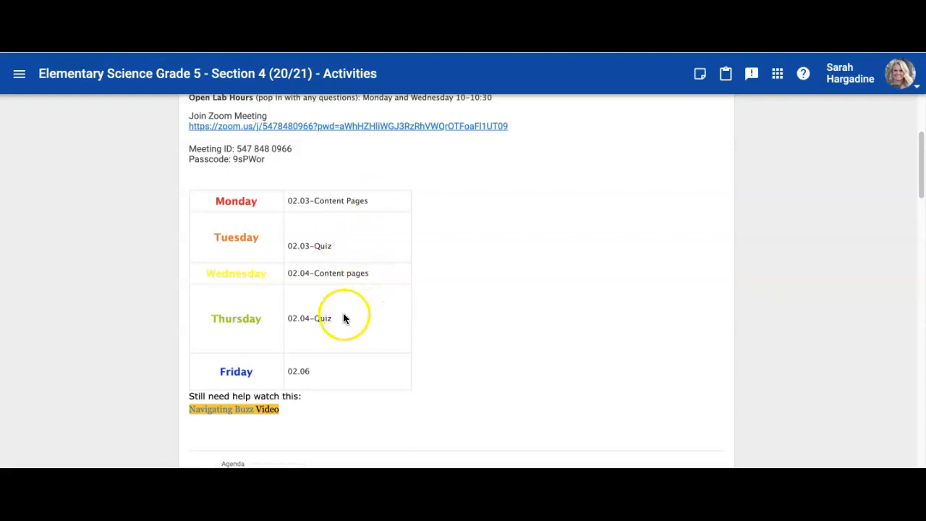
mouse_move(324, 371)
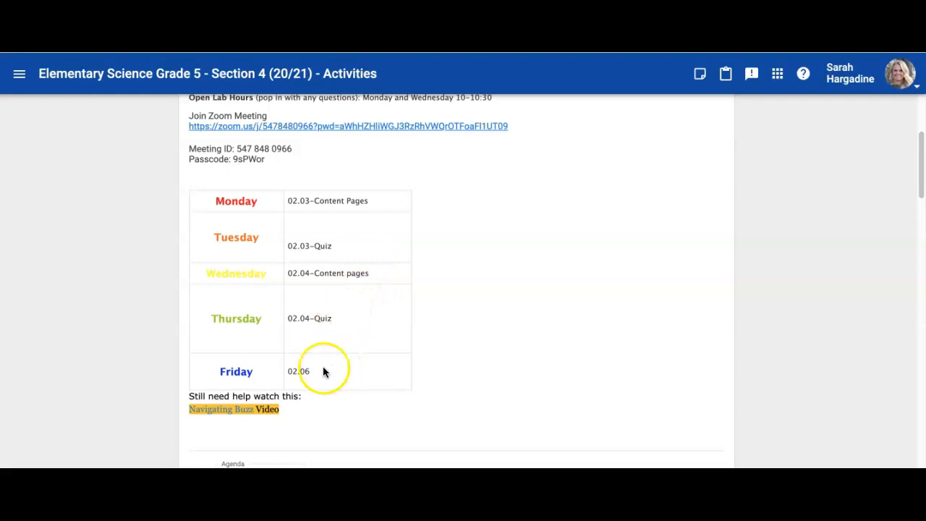
mouse_move(336, 383)
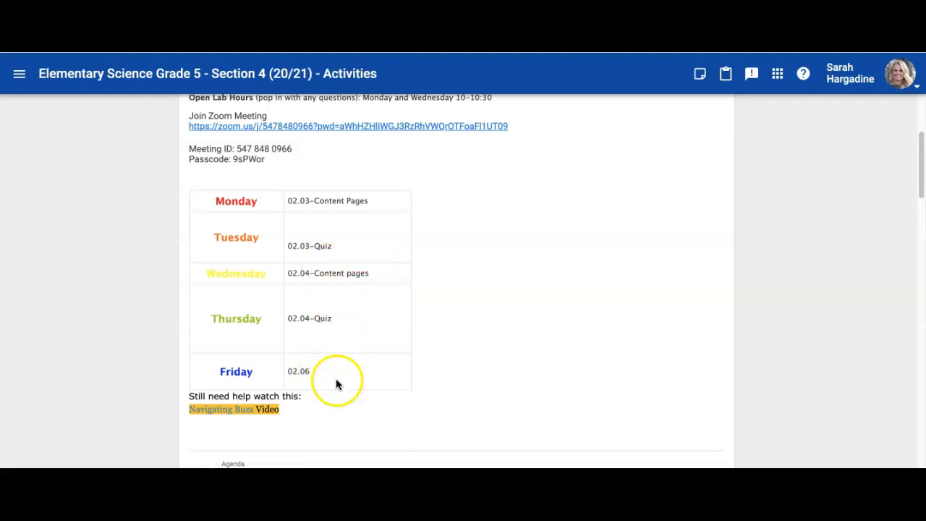
mouse_move(322, 371)
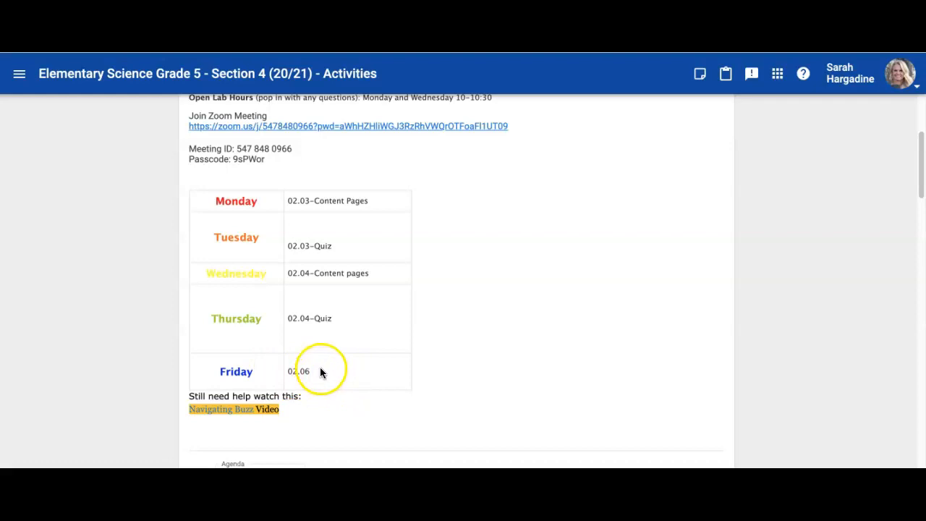
click(19, 73)
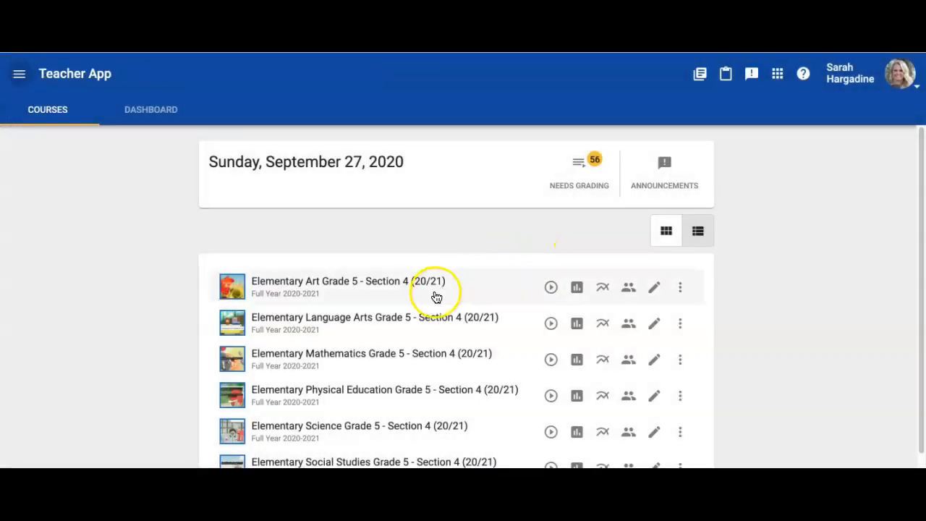
- Open Elementary Mathematics Grade 5 and scroll to its Week at a Glance table
click(371, 353)
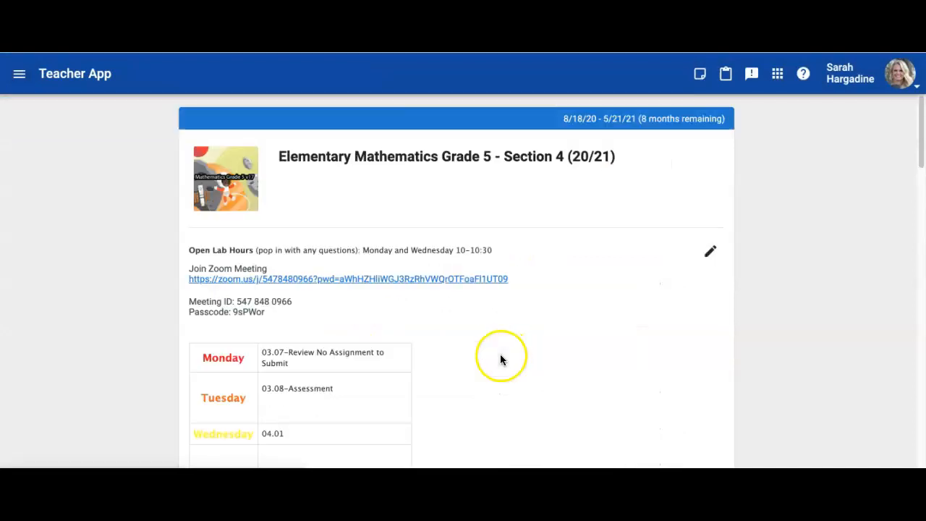
scroll(down, 3)
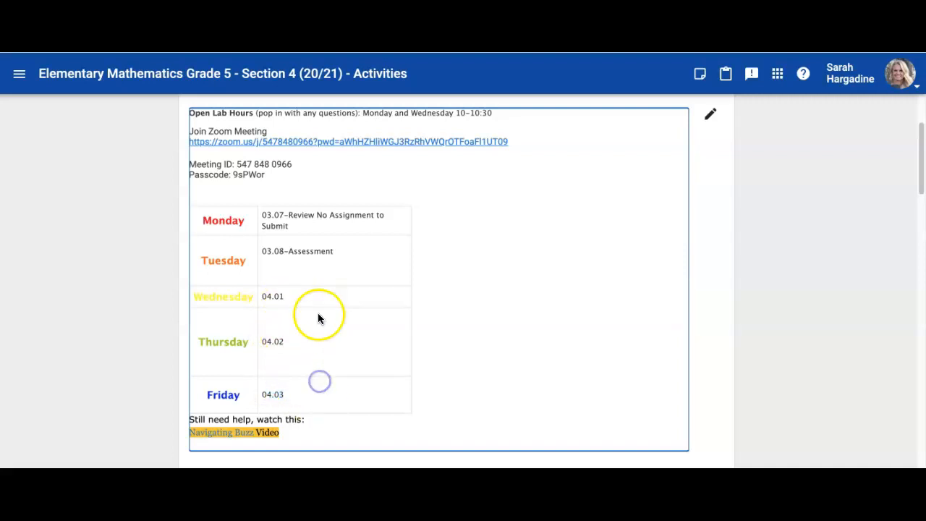
mouse_move(310, 375)
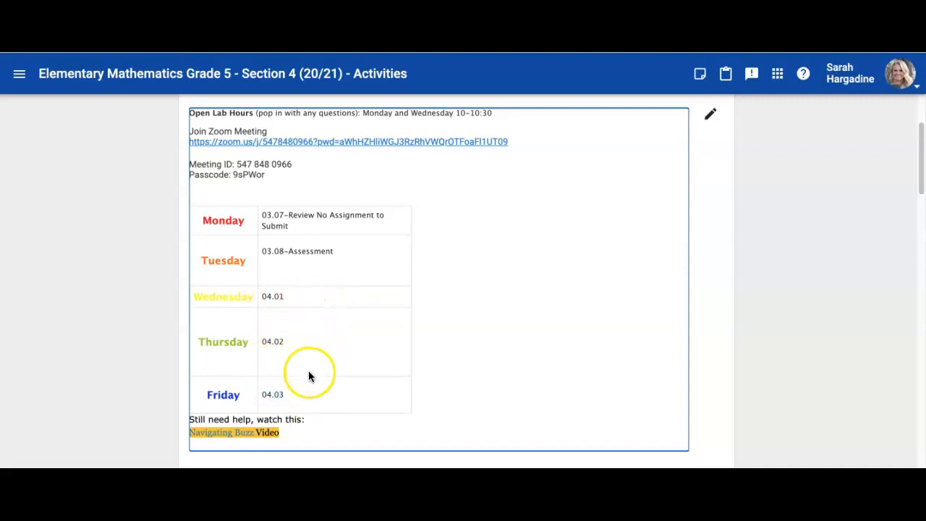
mouse_move(281, 198)
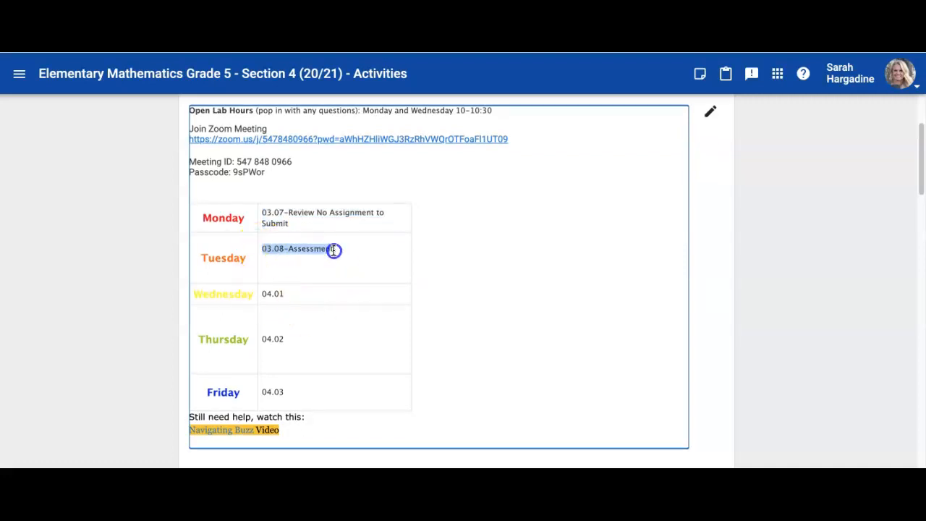
scroll(down, 3)
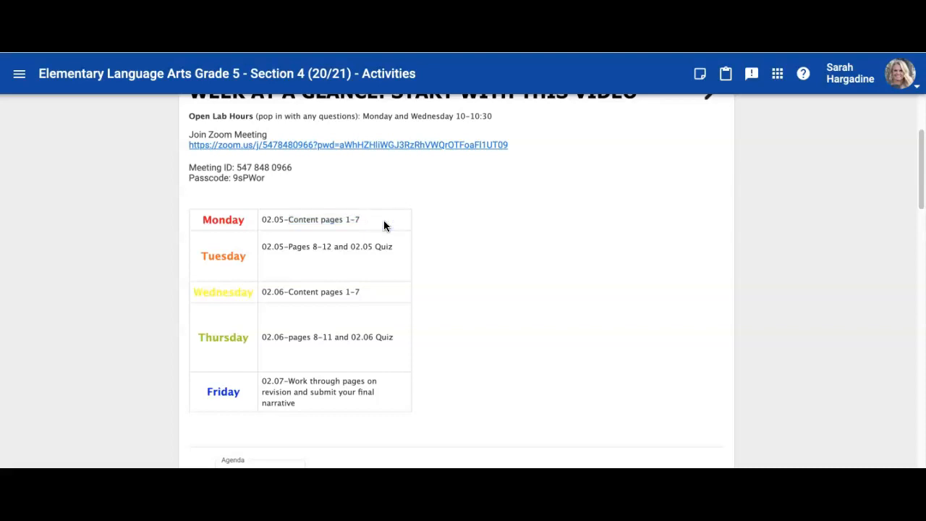
- Open Elementary Language Arts Grade 5 and review its daily assignments through Friday's narrative
double_click(322, 219)
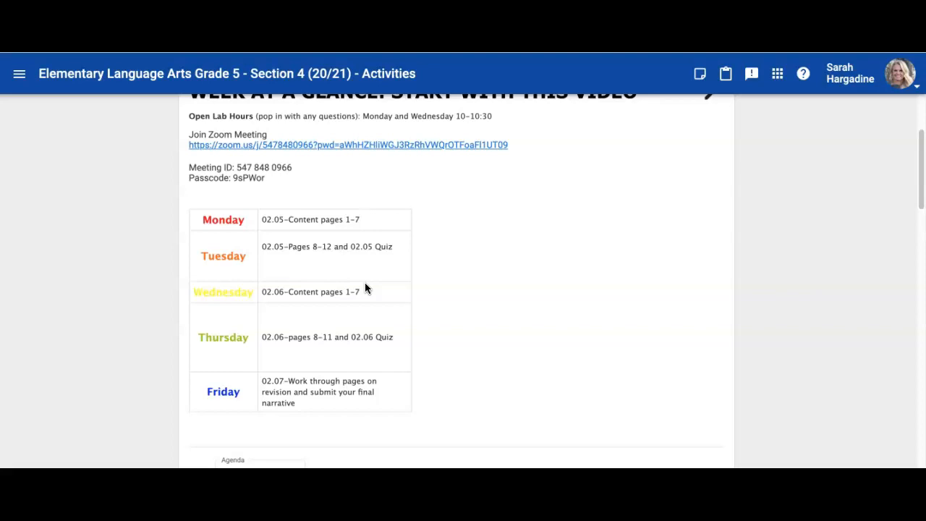
click(327, 407)
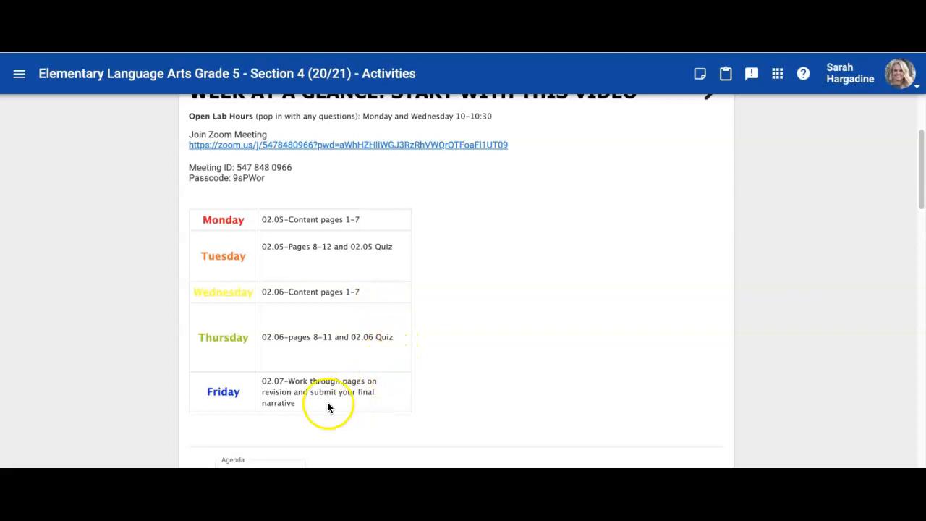
mouse_move(261, 384)
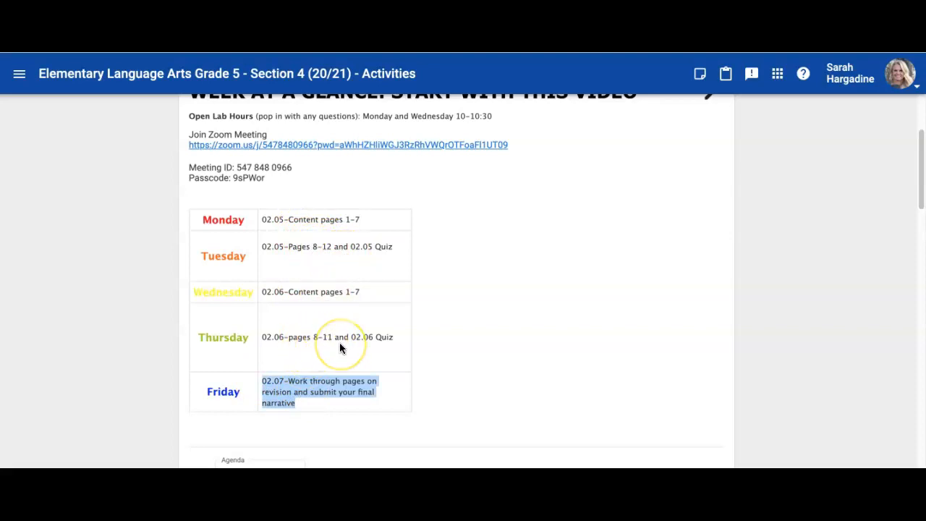
mouse_move(407, 254)
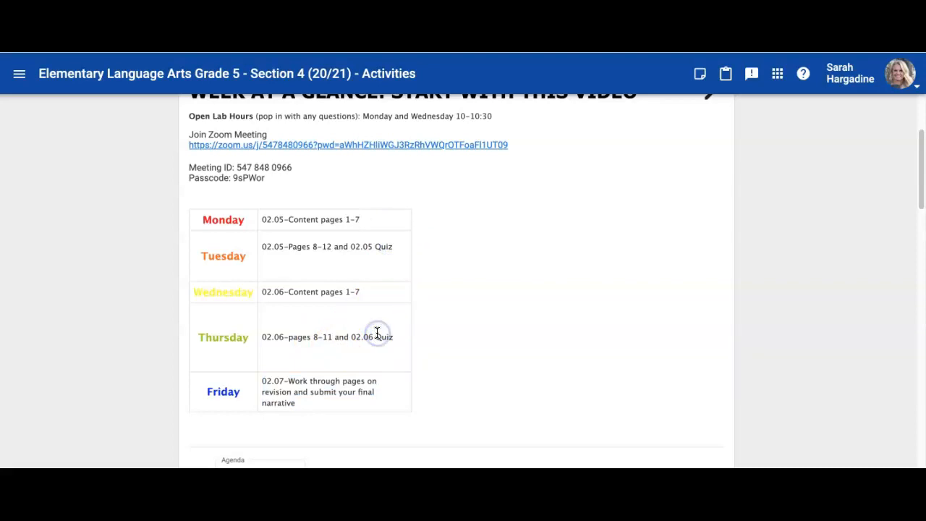
- Scroll the Activities list to the Week 5 Due Oct 3rd folder's 02.05–02.07 lessons and quizzes
scroll(down, 3)
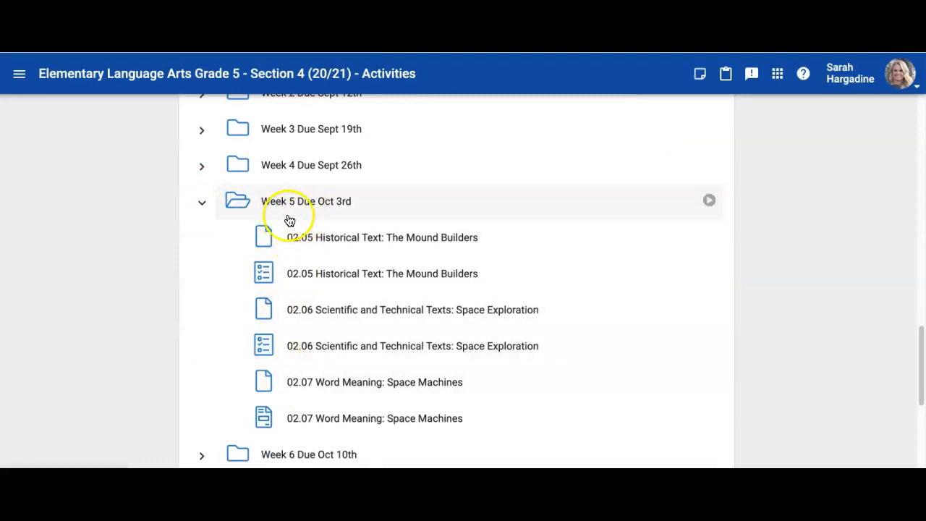
mouse_move(316, 221)
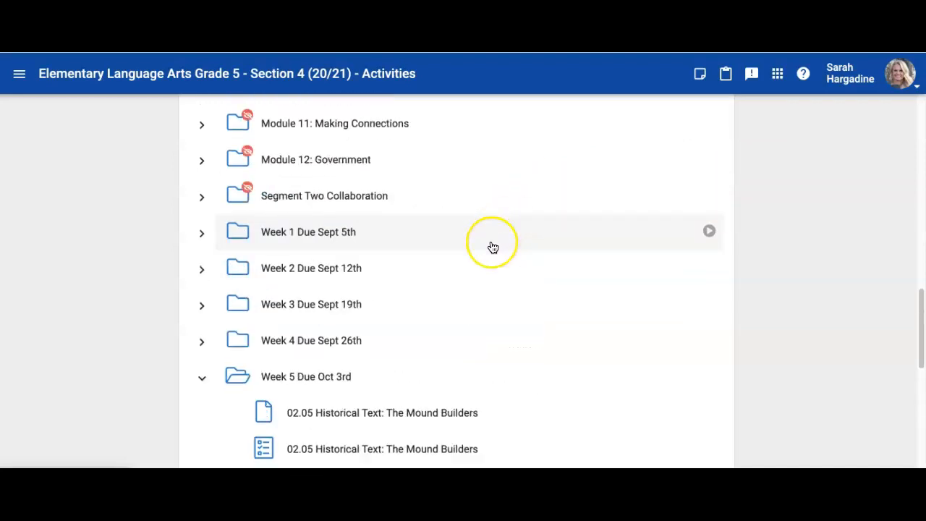
scroll(down, 3)
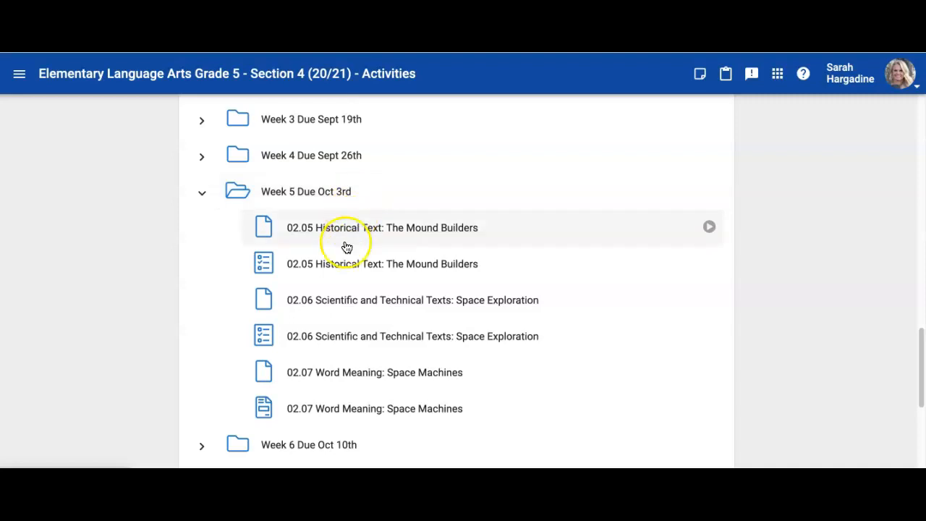
mouse_move(347, 408)
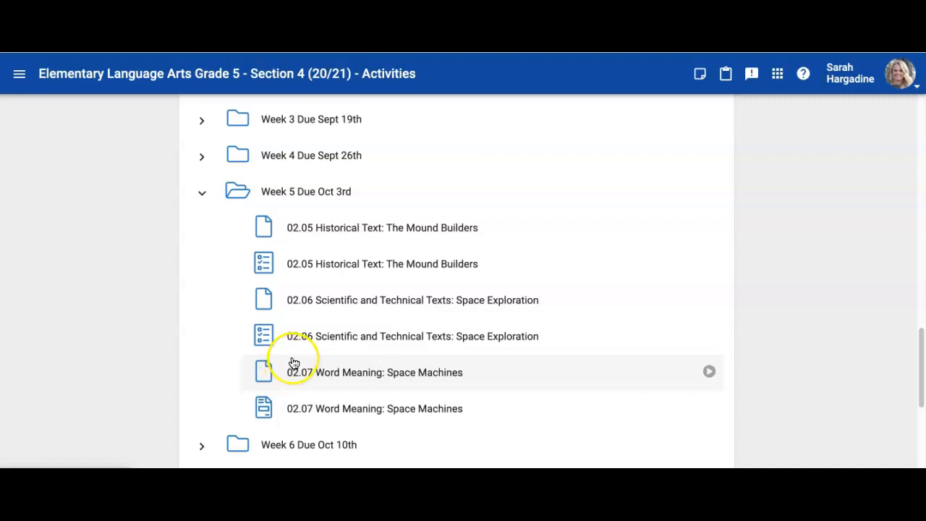
mouse_move(299, 340)
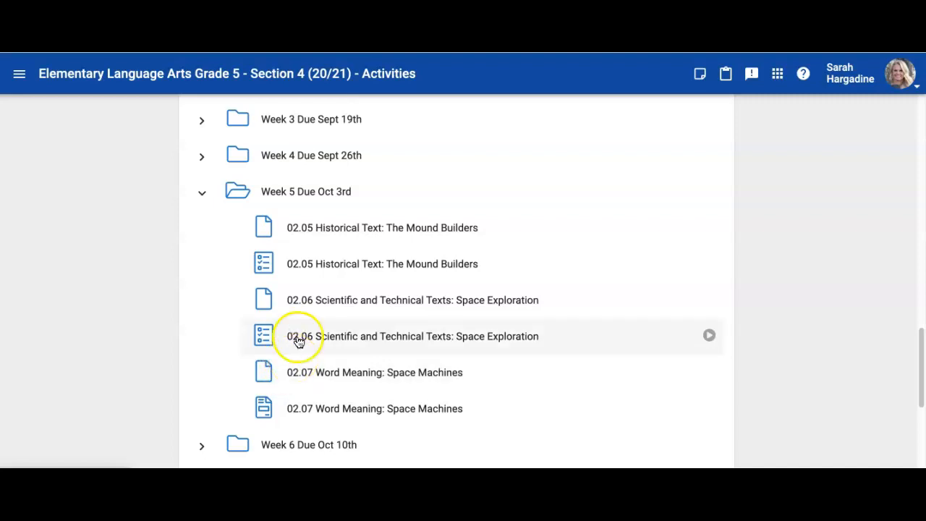